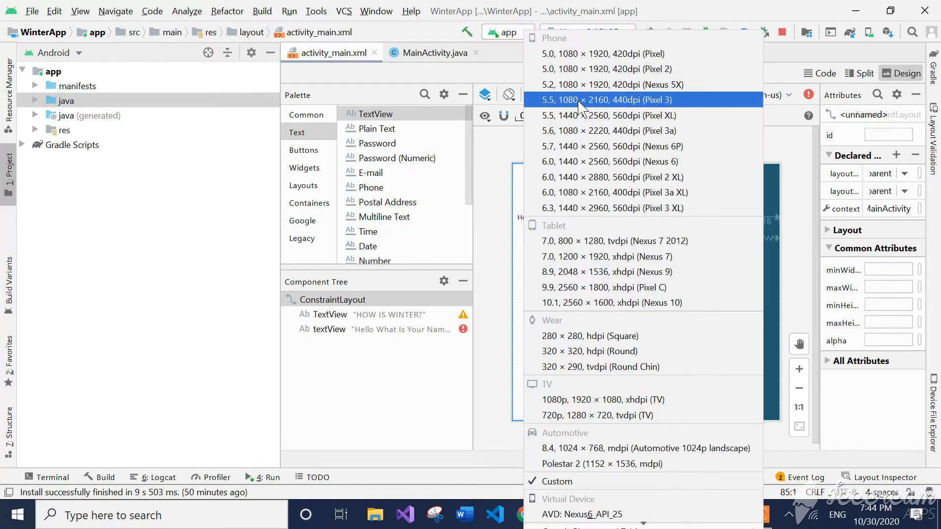
mouse_move(599, 106)
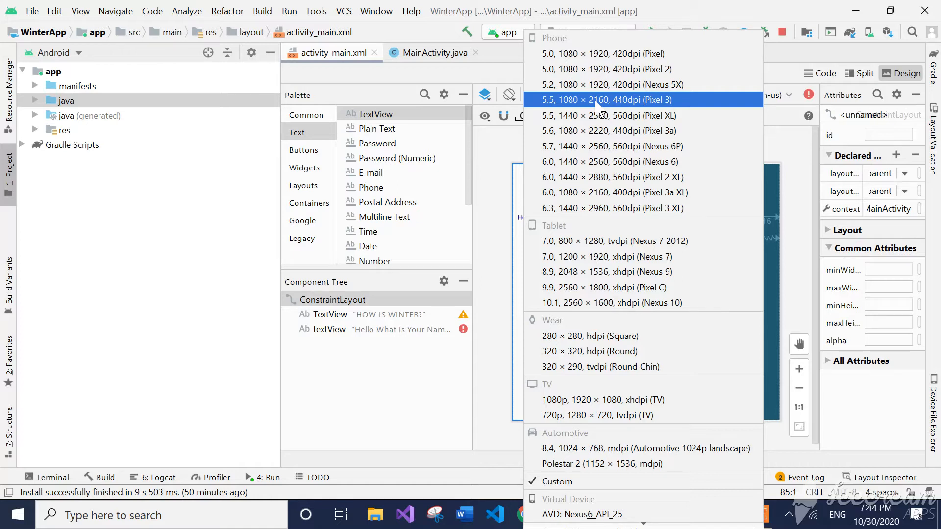
mouse_move(582, 84)
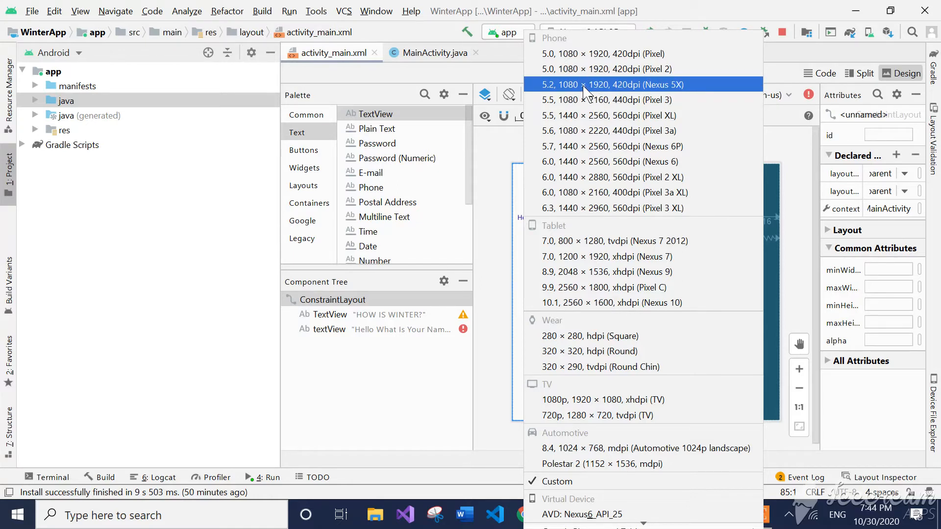
Preview the layout on a Nexus 5X, then switch the preview device to Pixel 3a.
left_click(607, 84)
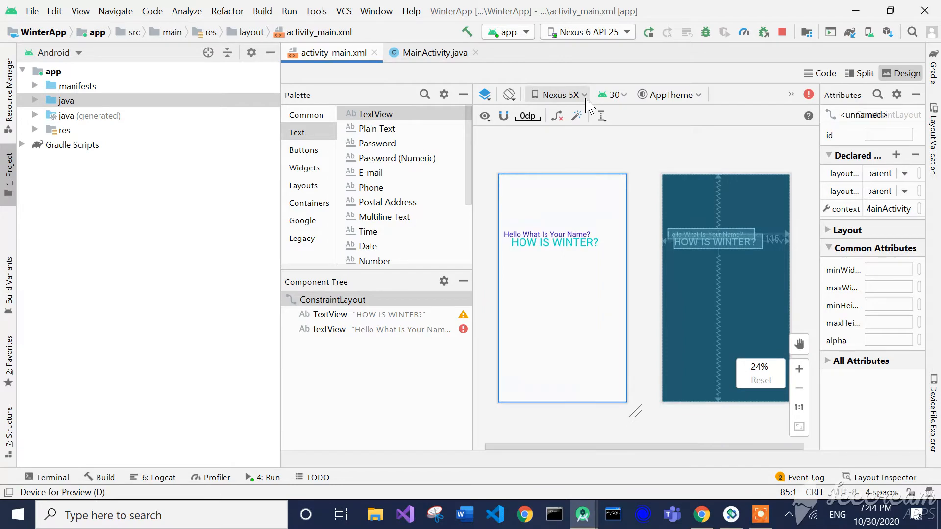
left_click(561, 94)
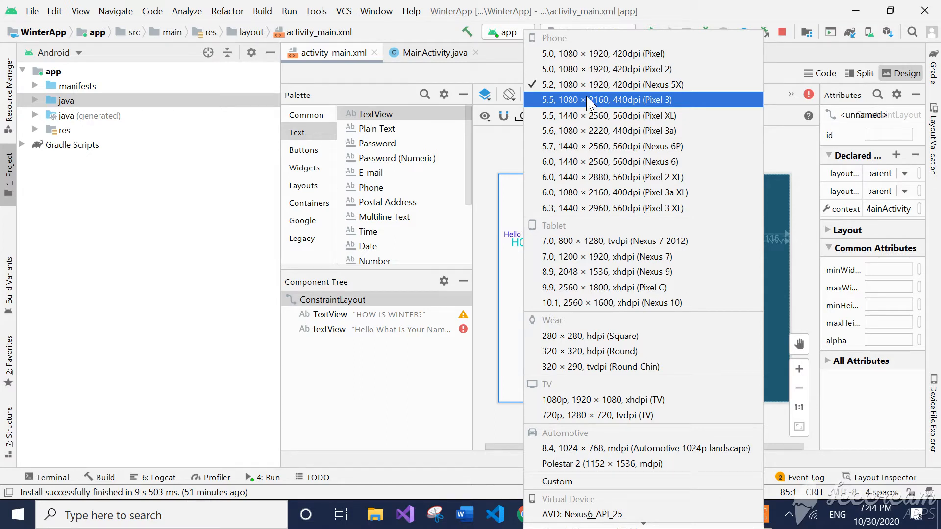
left_click(561, 94)
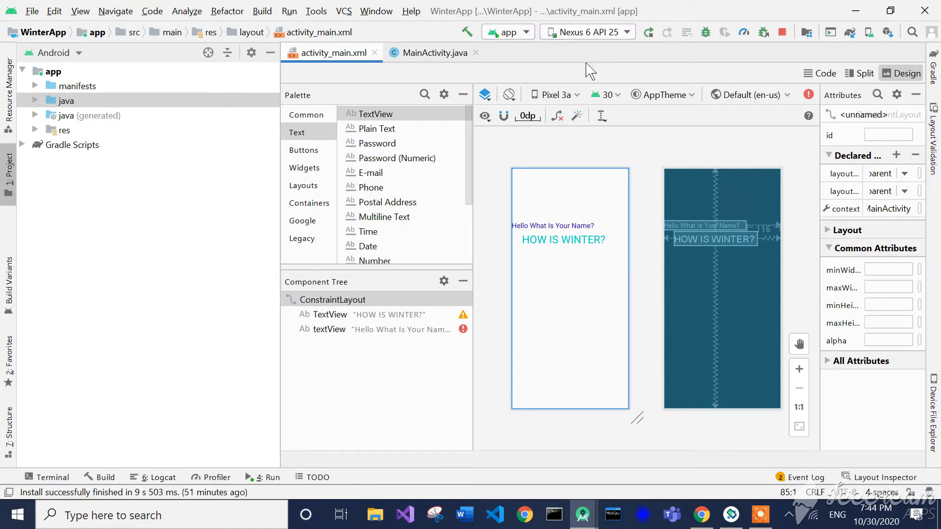
mouse_move(588, 43)
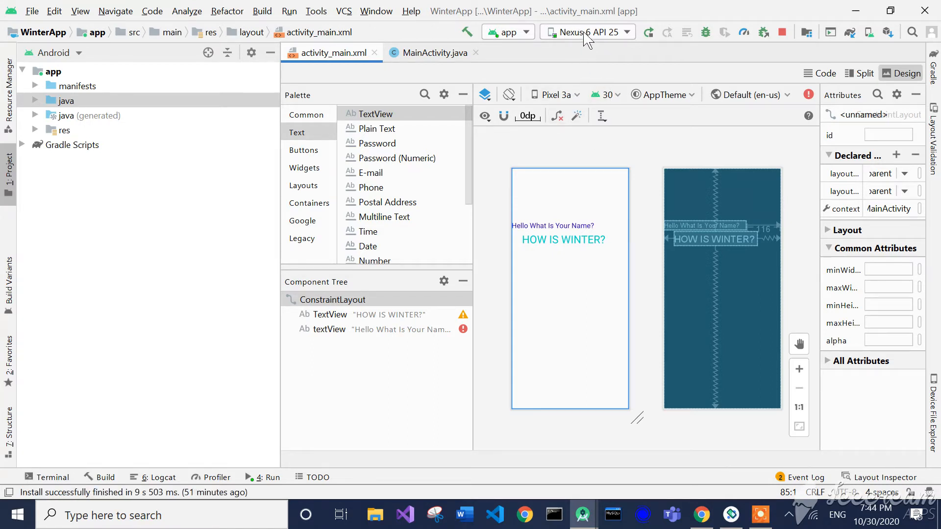
mouse_move(628, 36)
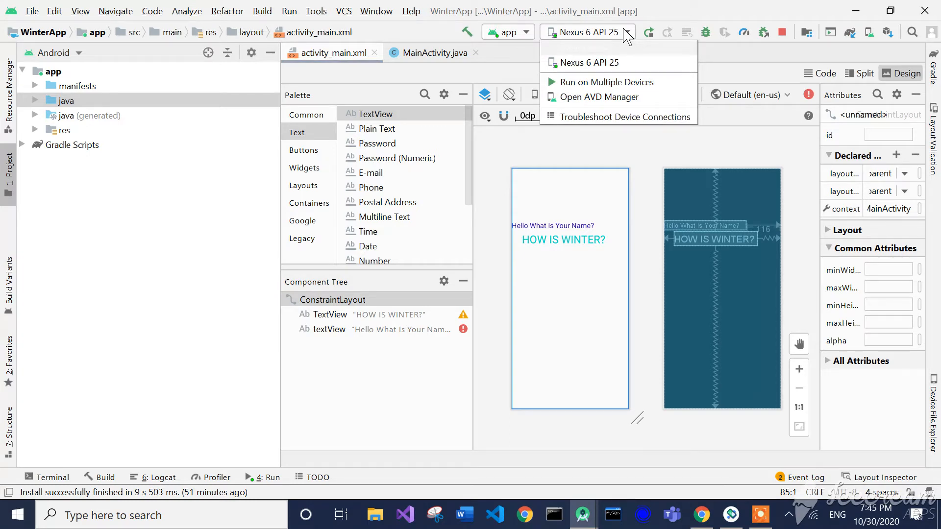
mouse_move(600, 37)
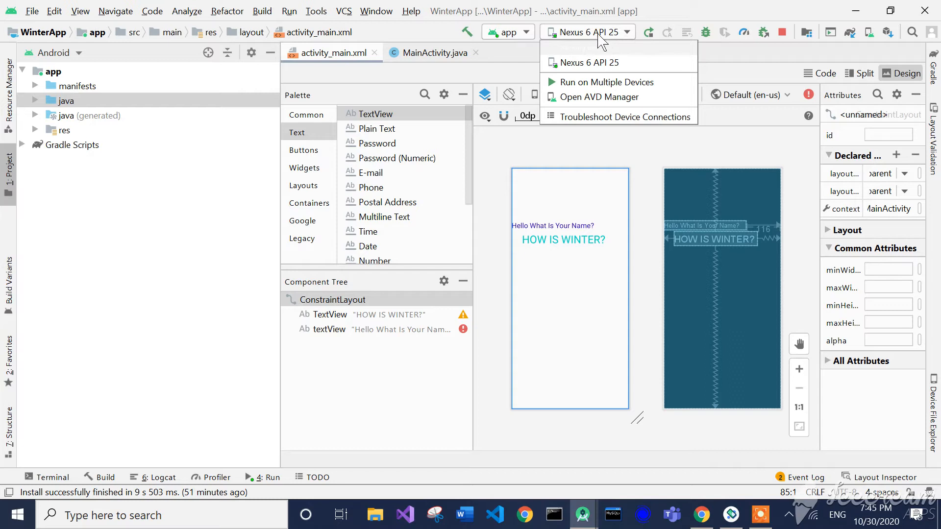
left_click(506, 62)
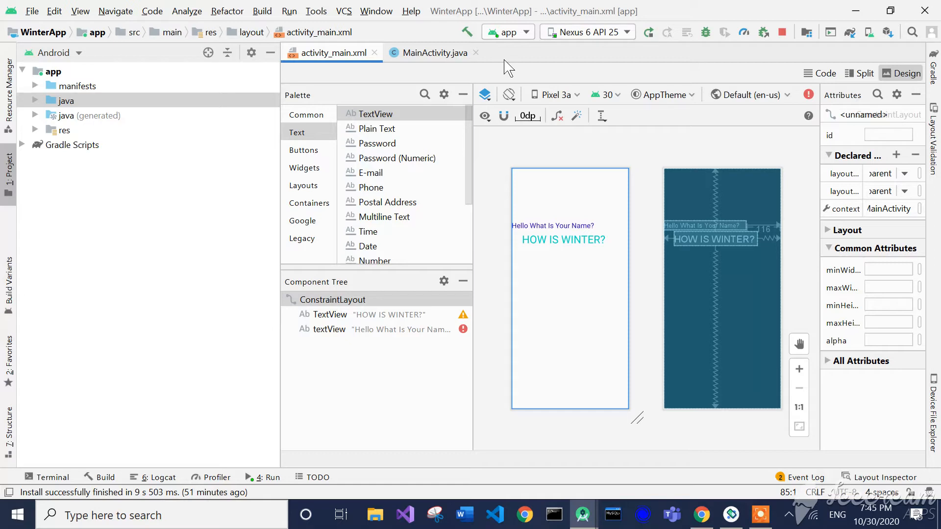
left_click(561, 240)
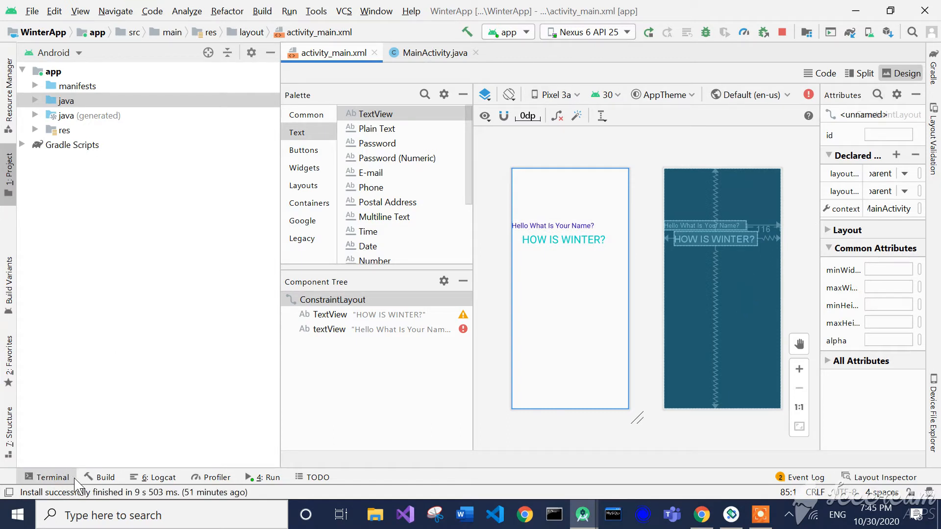
mouse_move(174, 476)
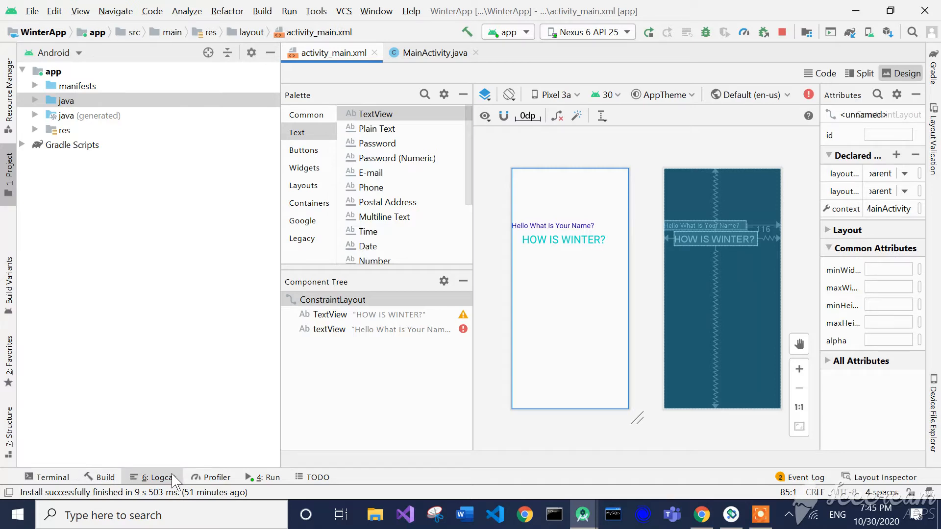
mouse_move(264, 477)
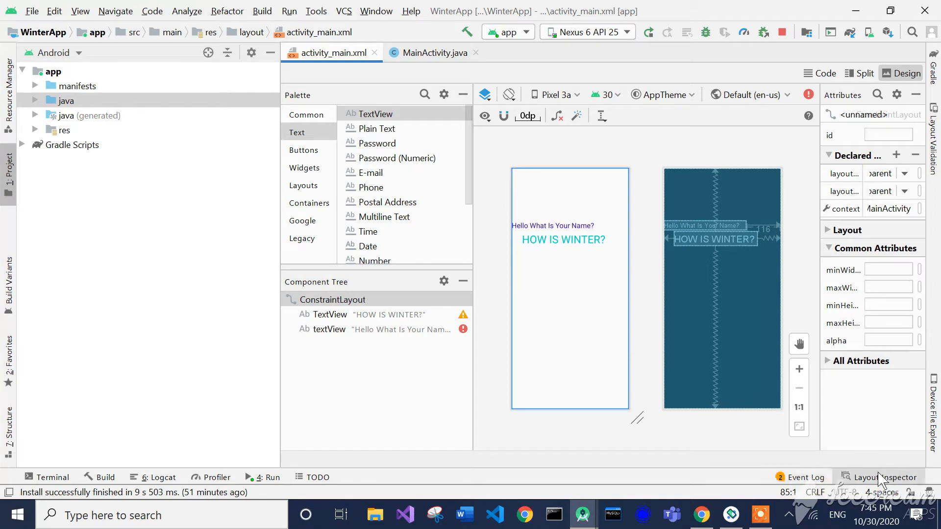
mouse_move(836, 217)
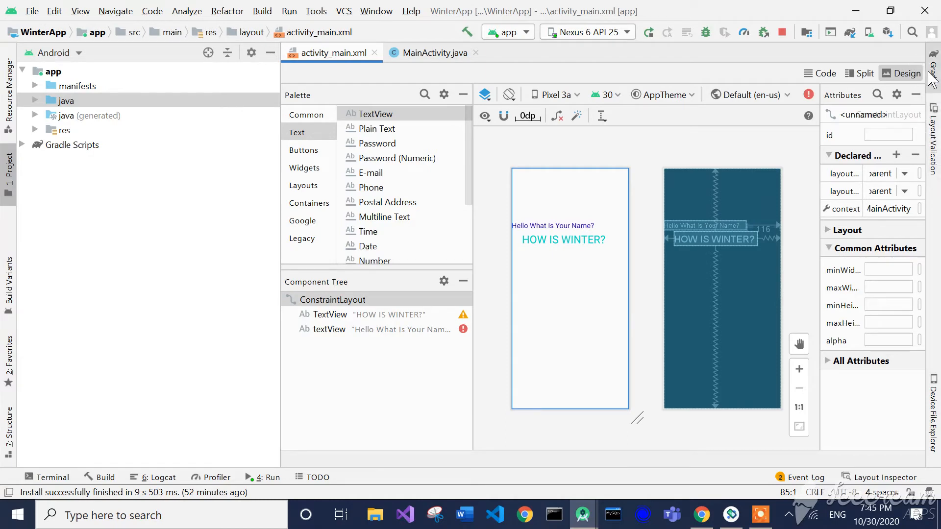
mouse_move(940, 81)
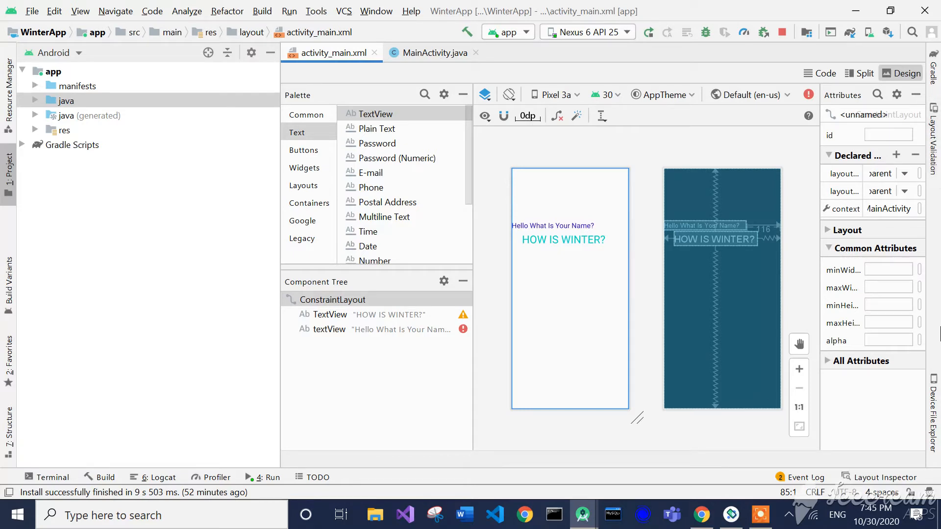
mouse_move(903, 378)
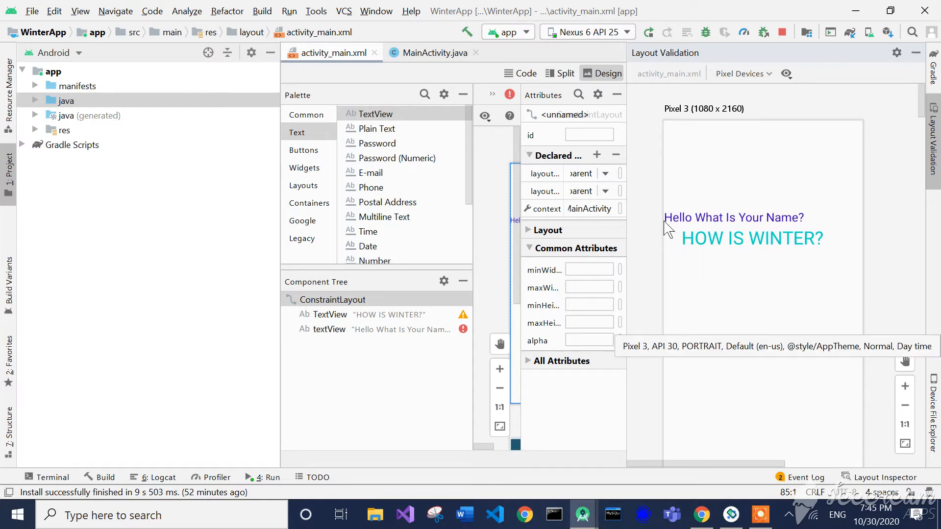
mouse_move(731, 251)
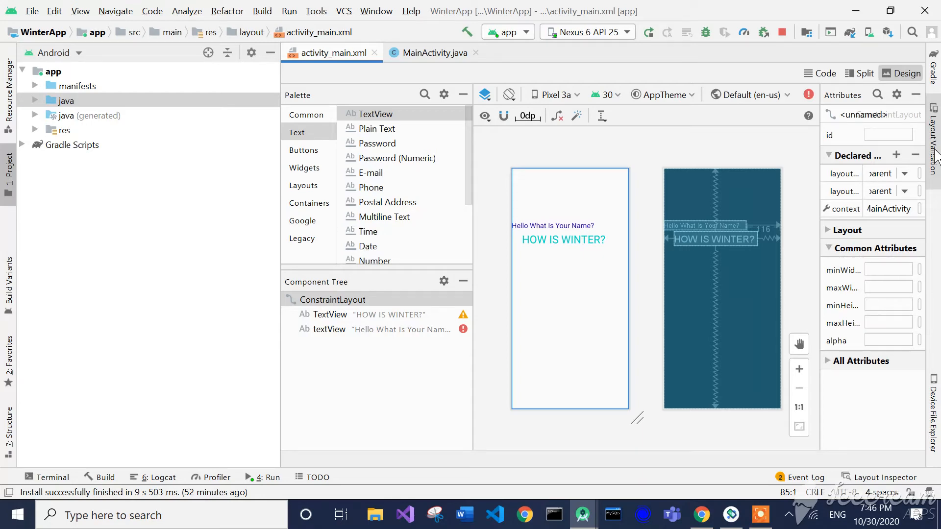
left_click(902, 72)
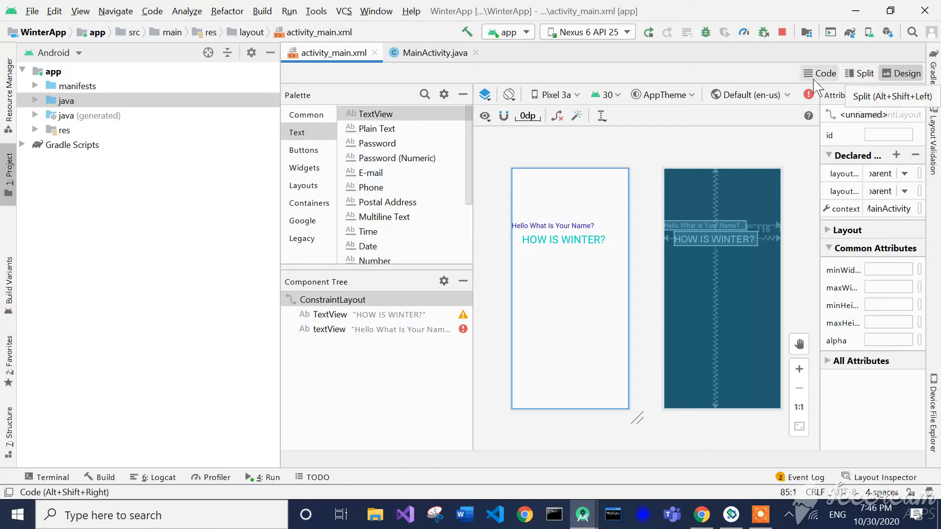
mouse_move(825, 73)
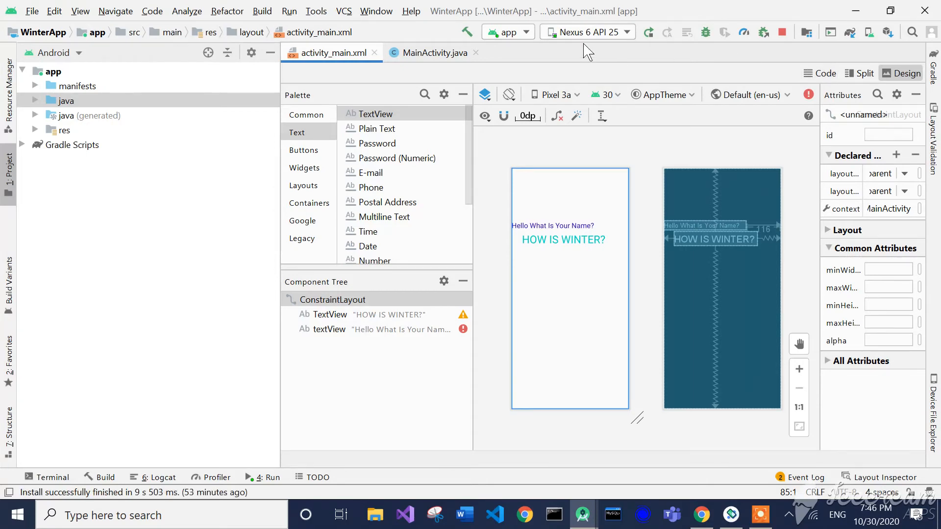
mouse_move(351, 145)
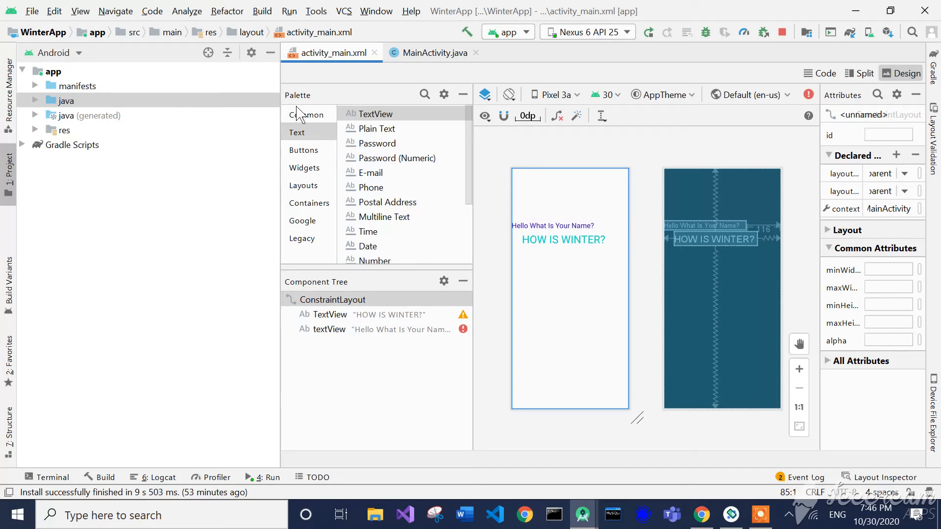
Drag a Button from the Buttons palette below the two text views and label it 'Save'.
left_click(303, 150)
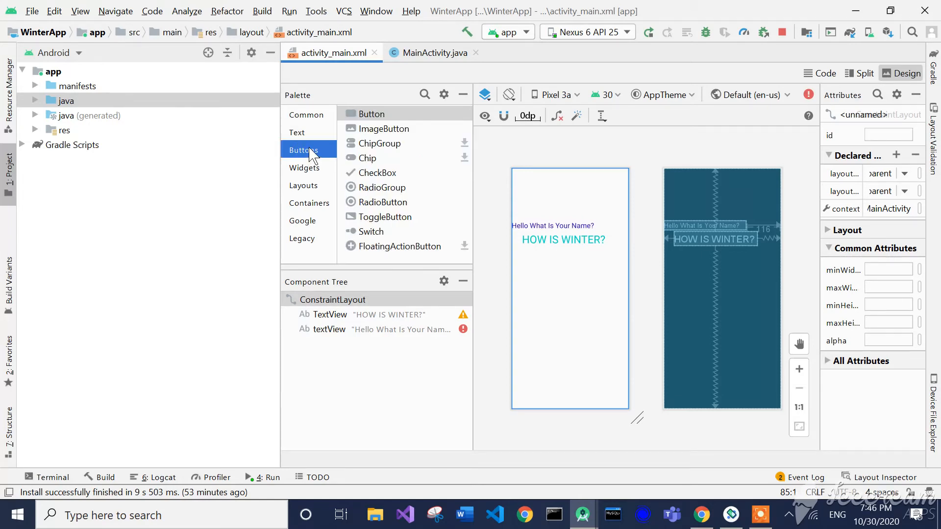
left_click_drag(373, 113, 572, 294)
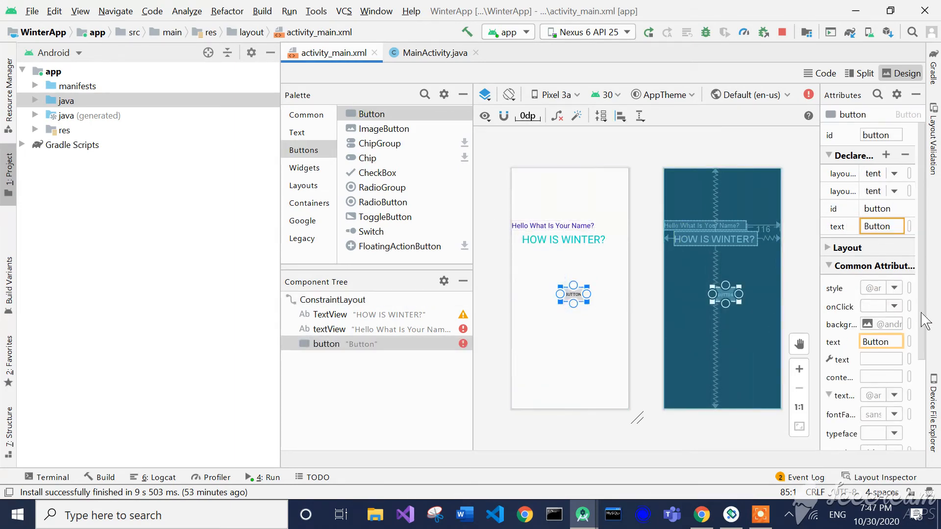
left_click(880, 342)
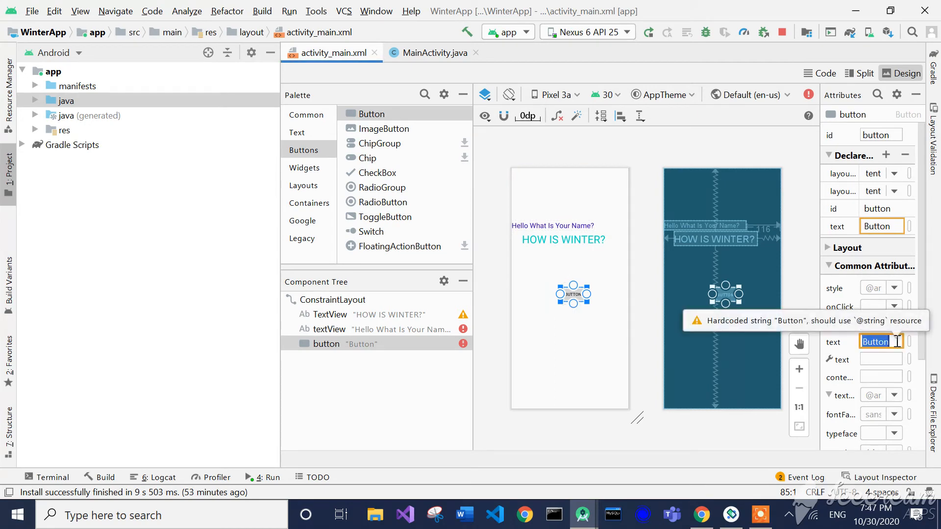
type("Sa")
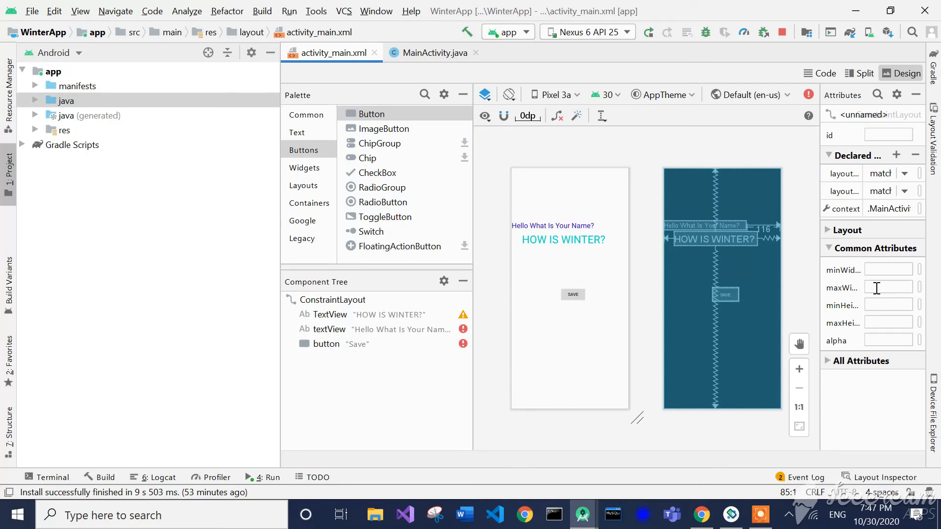
mouse_move(679, 206)
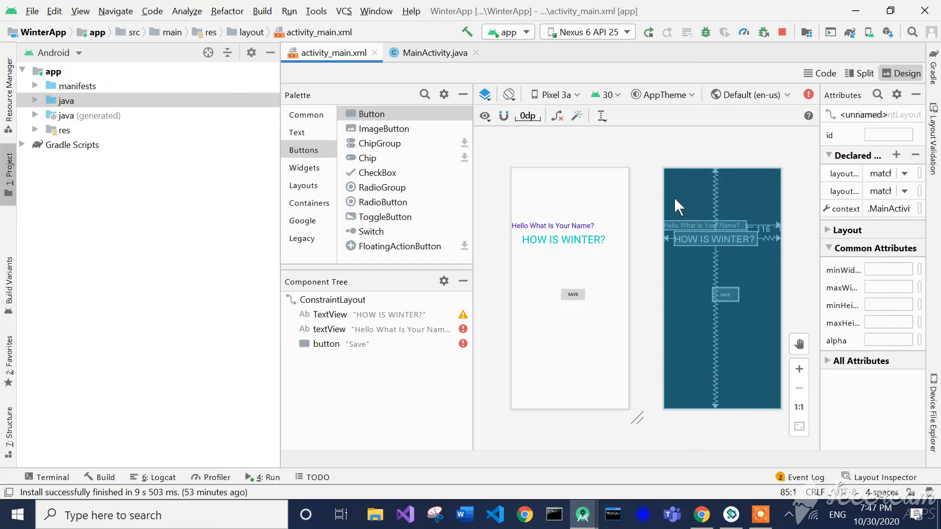
left_click(435, 53)
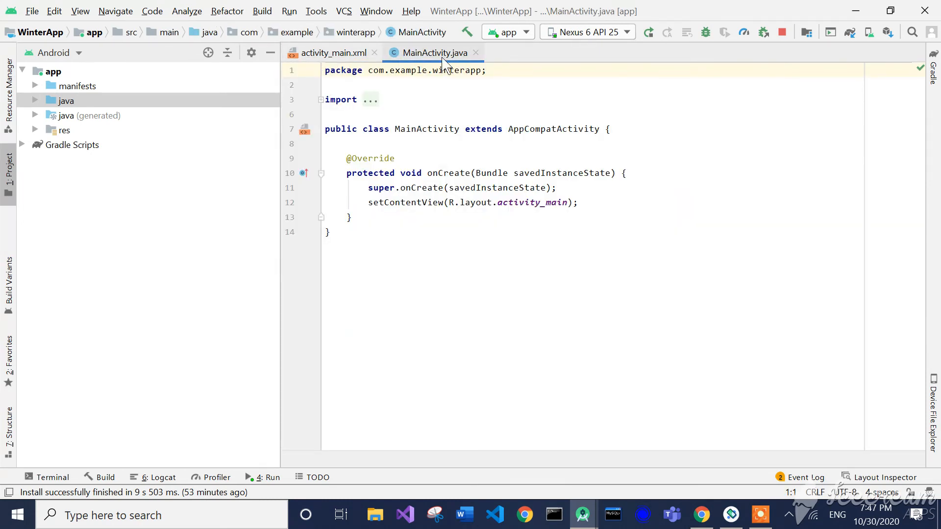
Glance at MainActivity.java, then return to the activity_main.xml layout file.
left_click(333, 53)
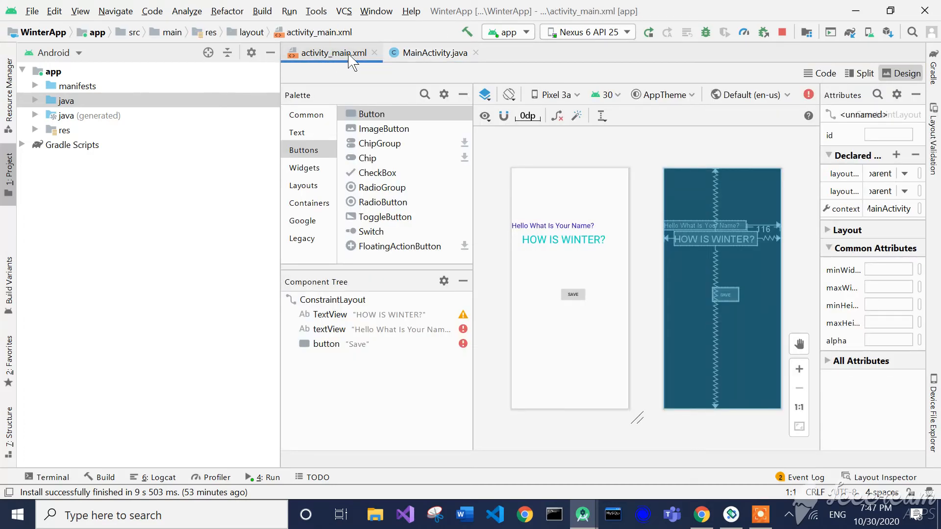
left_click(825, 72)
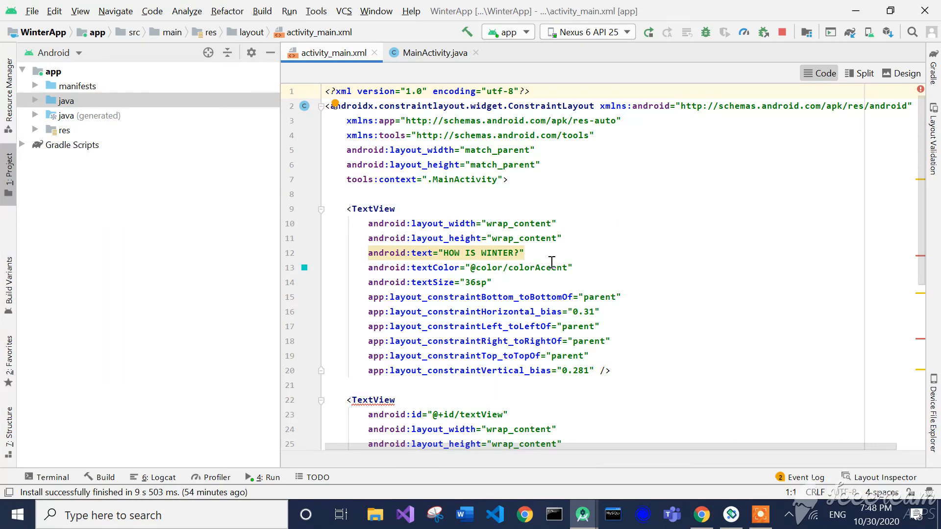
mouse_move(569, 270)
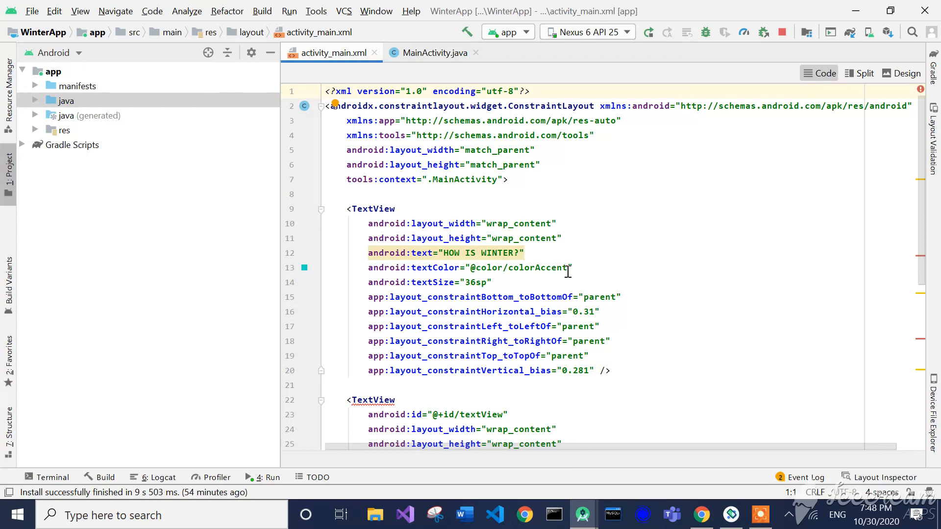